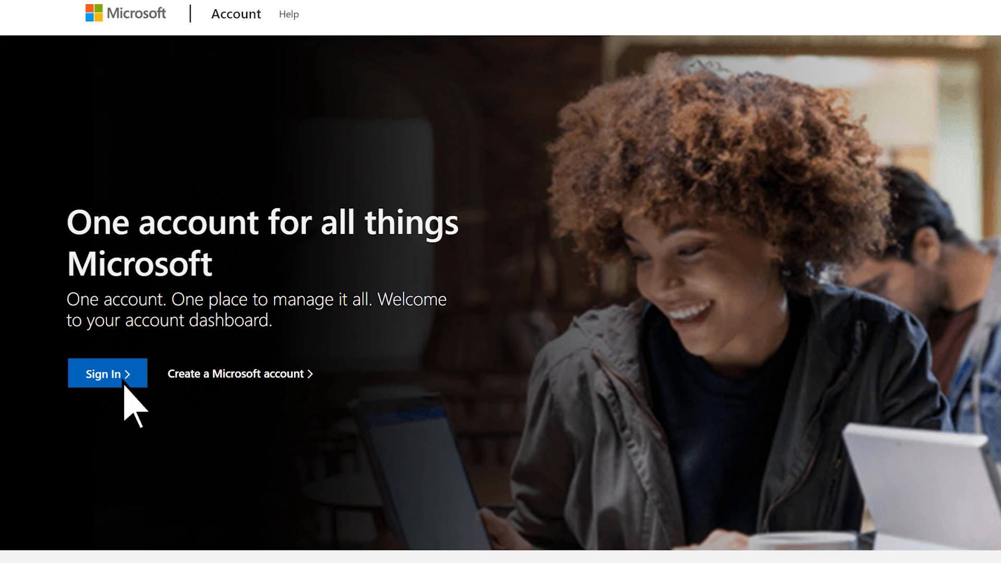
Sign in to the Microsoft account to reach the dashboard with Family, Devices and Security cards.
left_click(107, 372)
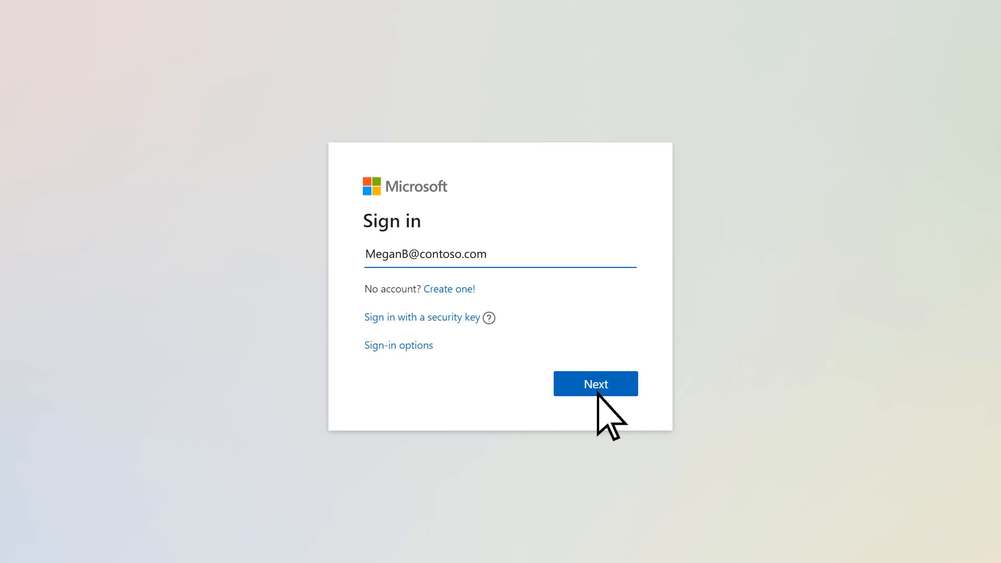
left_click(596, 384)
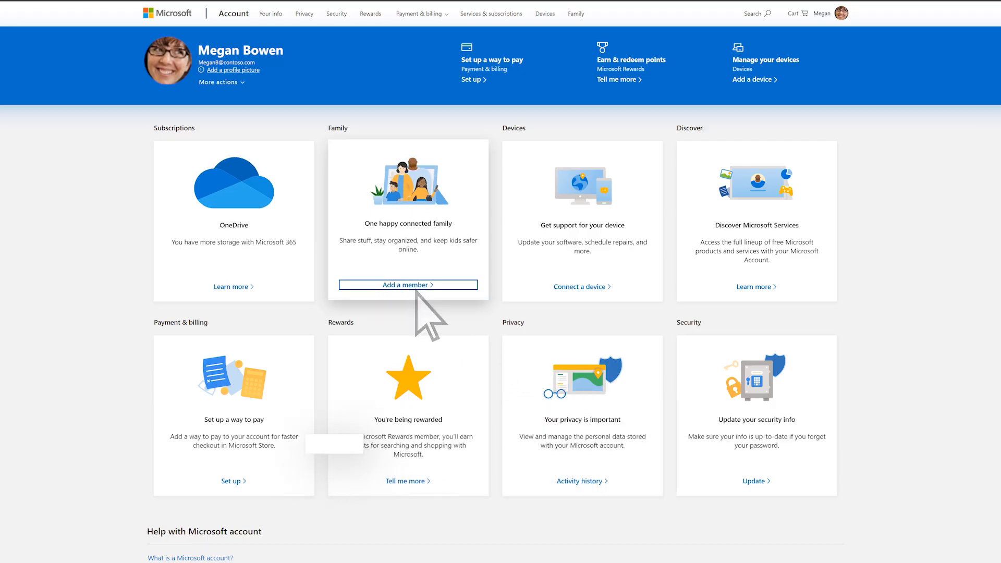
Start adding a member from the Family card to reach the Add a family member form.
left_click(407, 285)
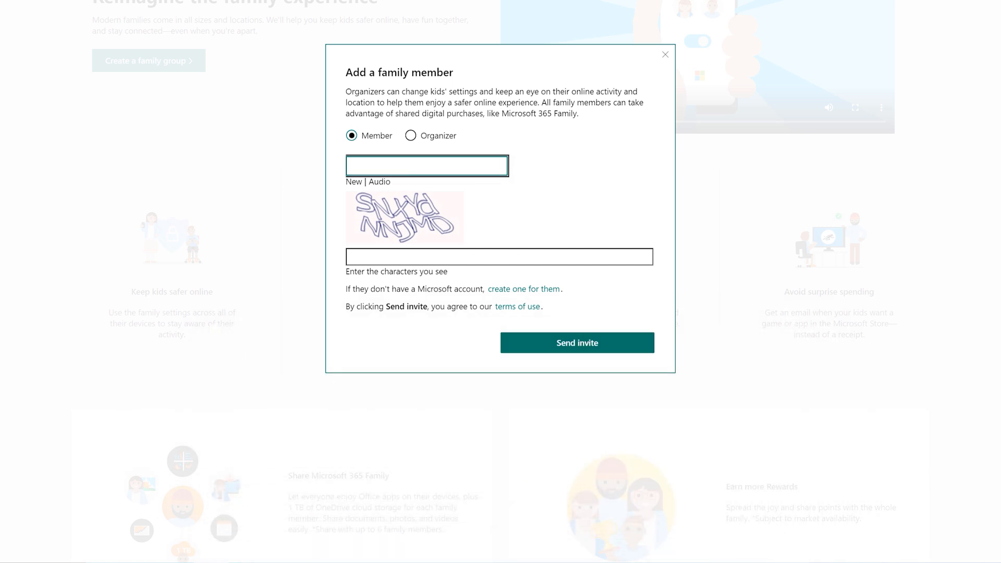
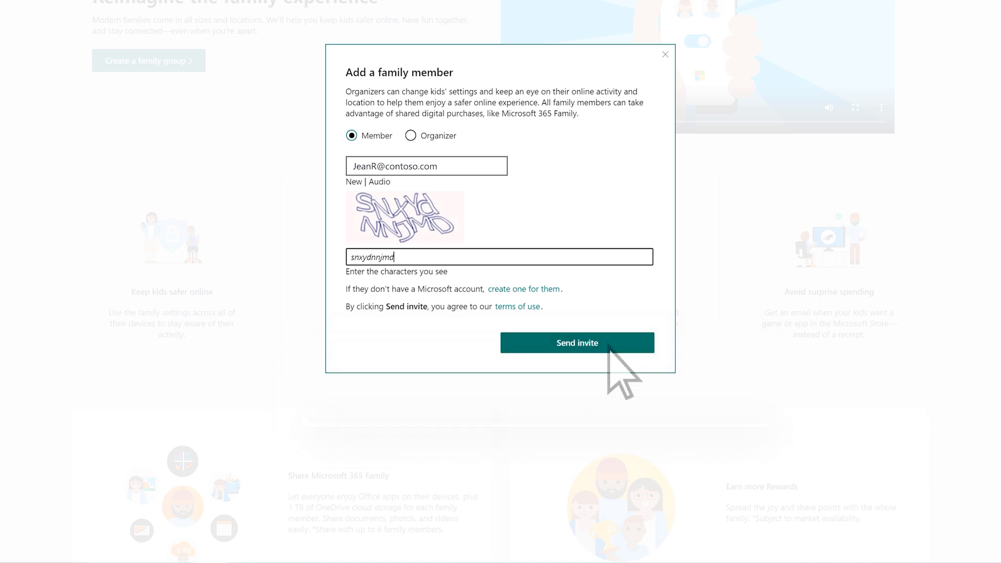
left_click(577, 342)
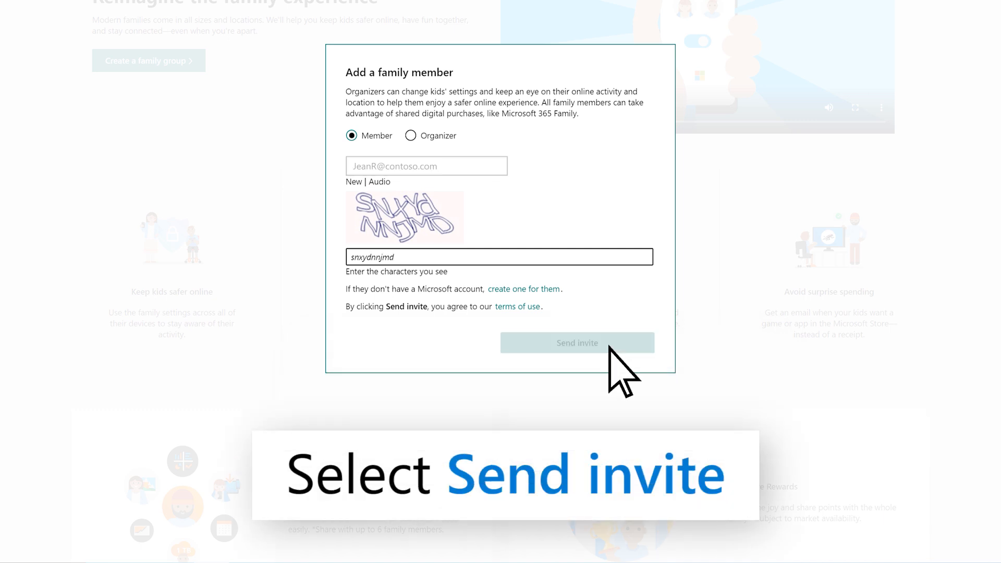
left_click(577, 343)
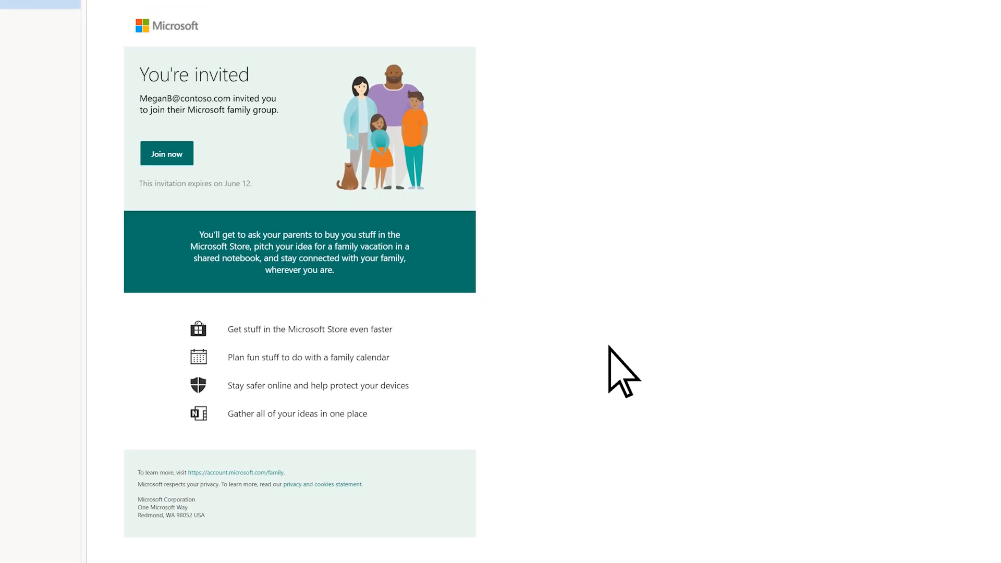
left_click(167, 153)
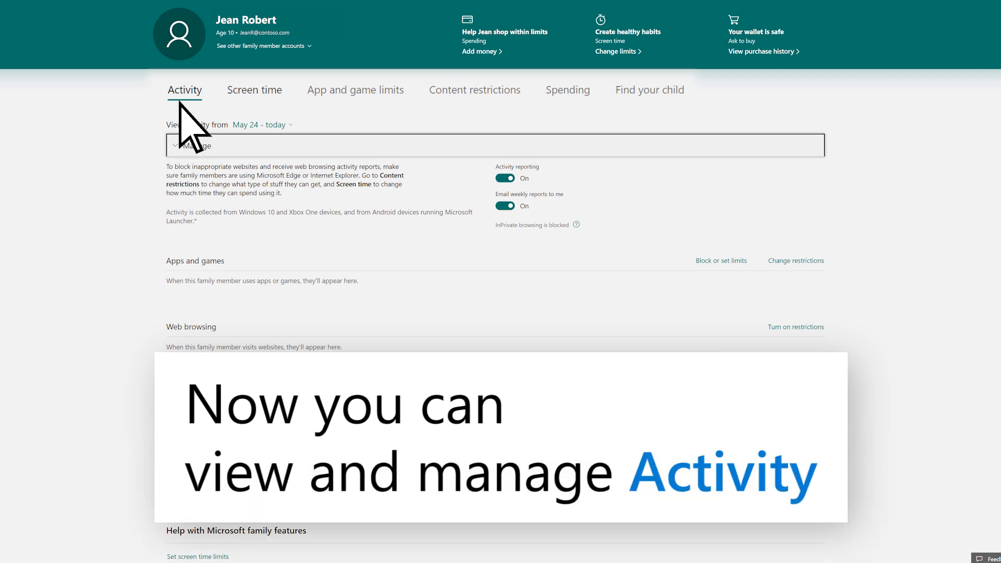
left_click(255, 90)
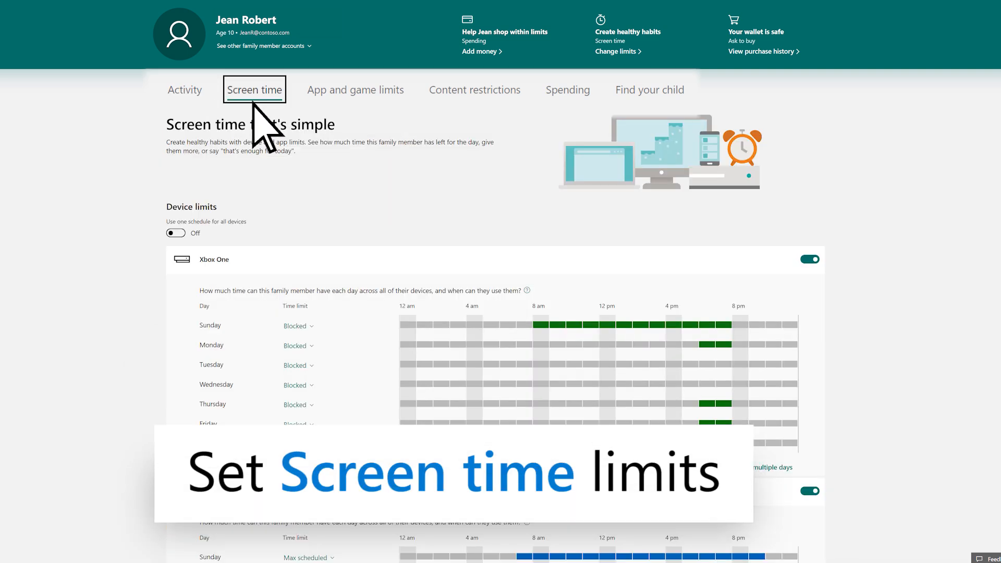
left_click(354, 90)
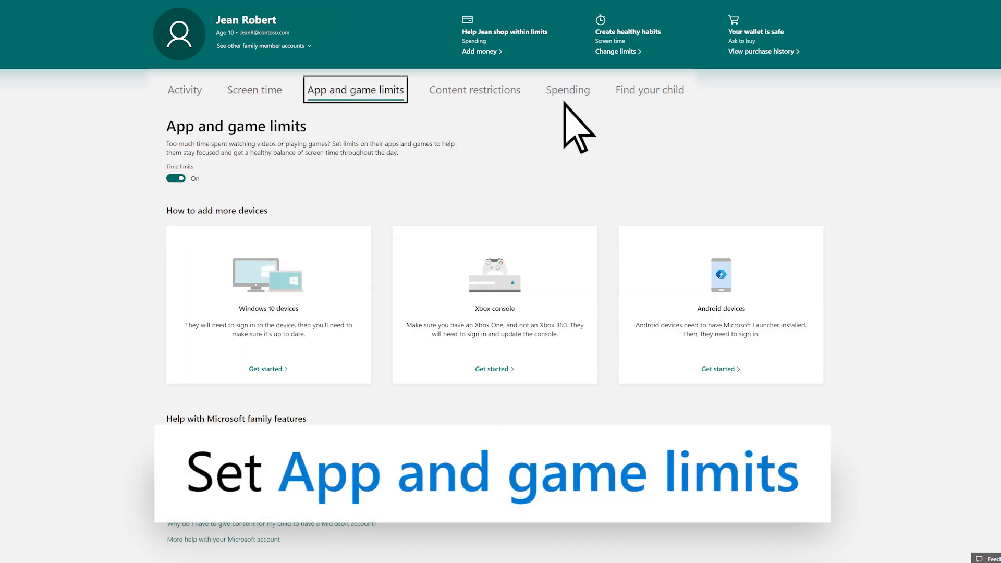
left_click(568, 90)
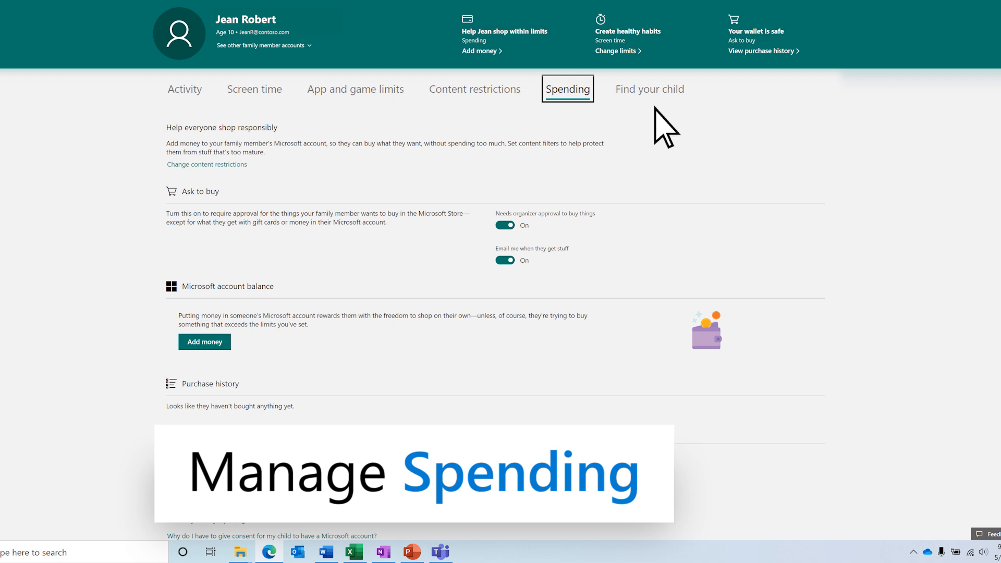
left_click(650, 89)
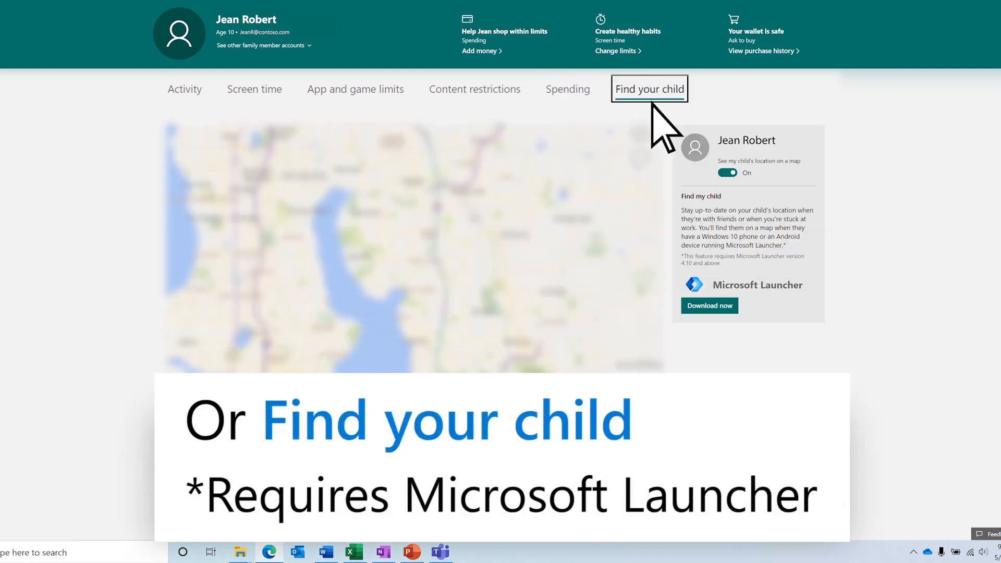